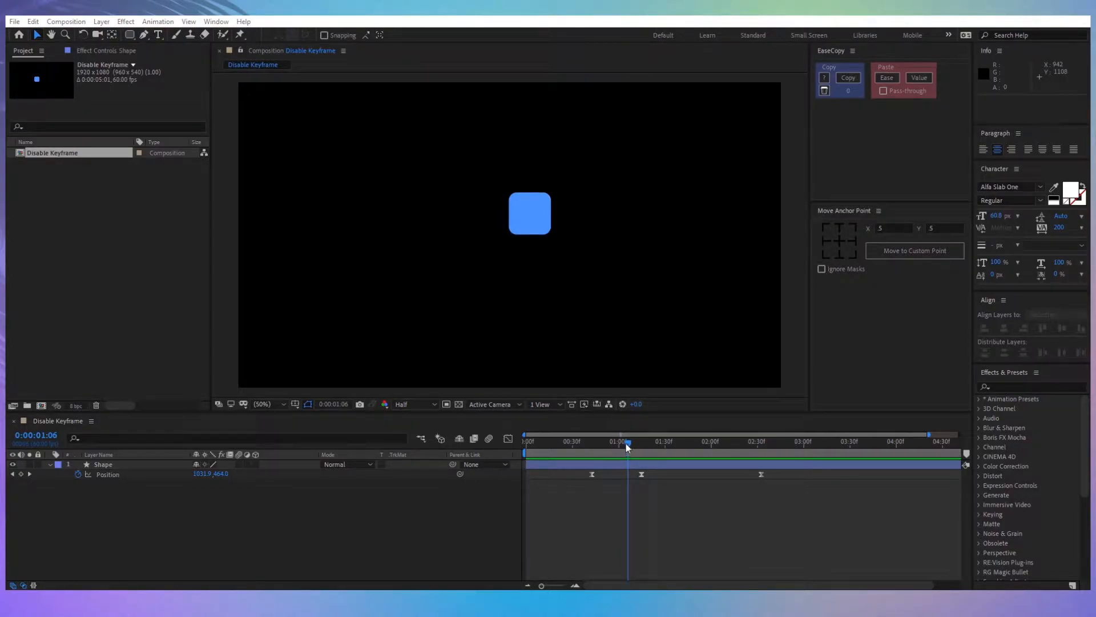
- Hold the square's Position at its second keyframe with the expression value = key(2)
{"action": "left_click_drag", "start_coordinate": [628, 444], "coordinate": [595, 445]}
{"action": "type", "text": "value ="}
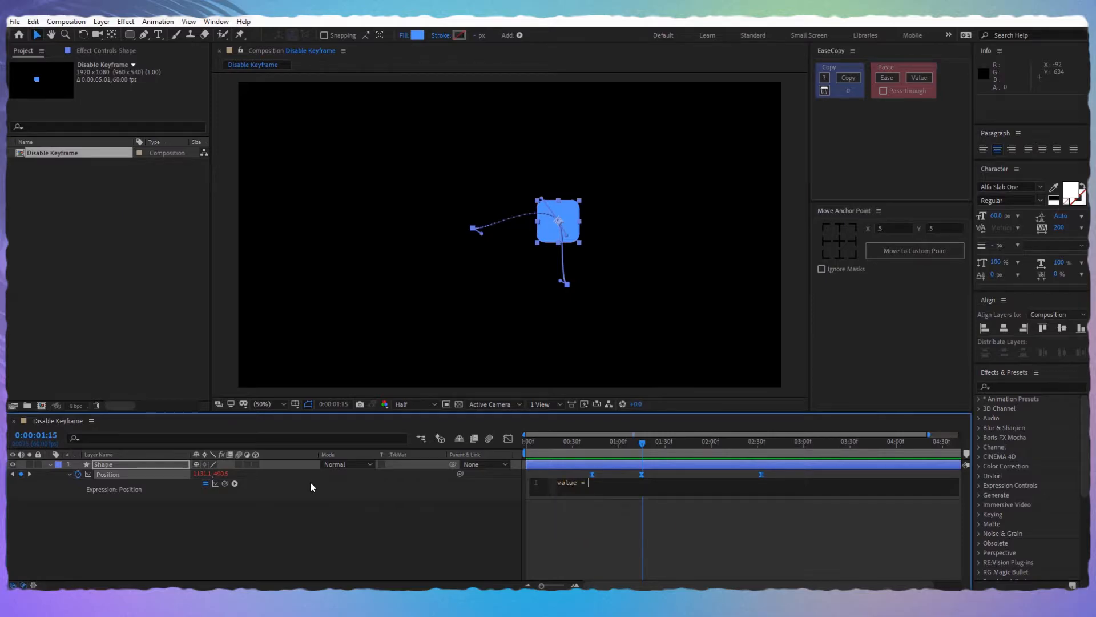
{"action": "type", "text": "key()"}
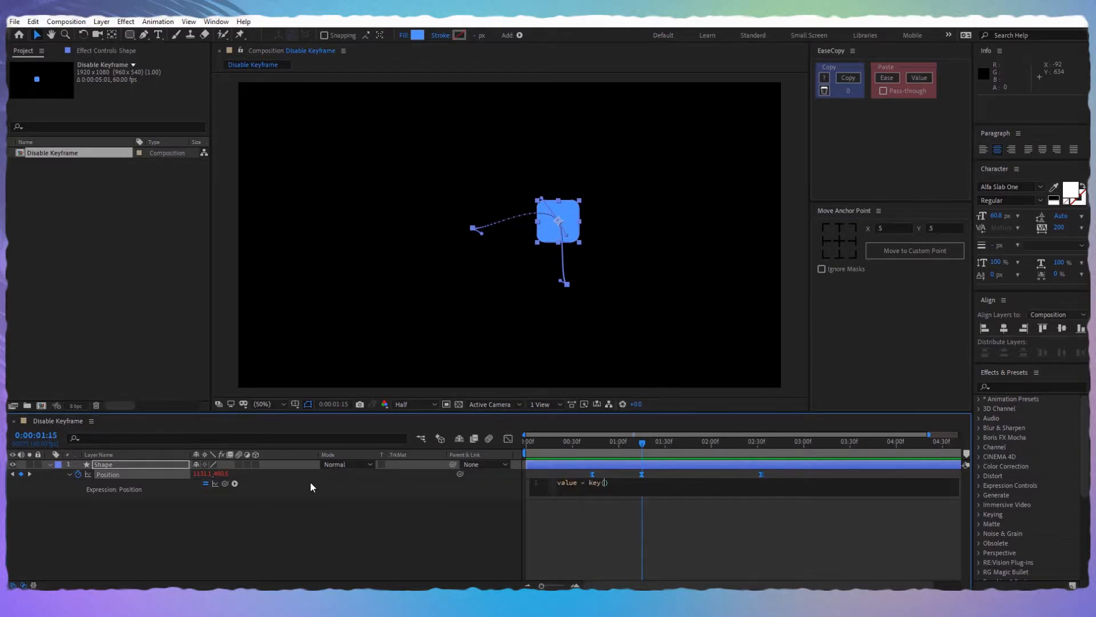
{"action": "type", "text": "2"}
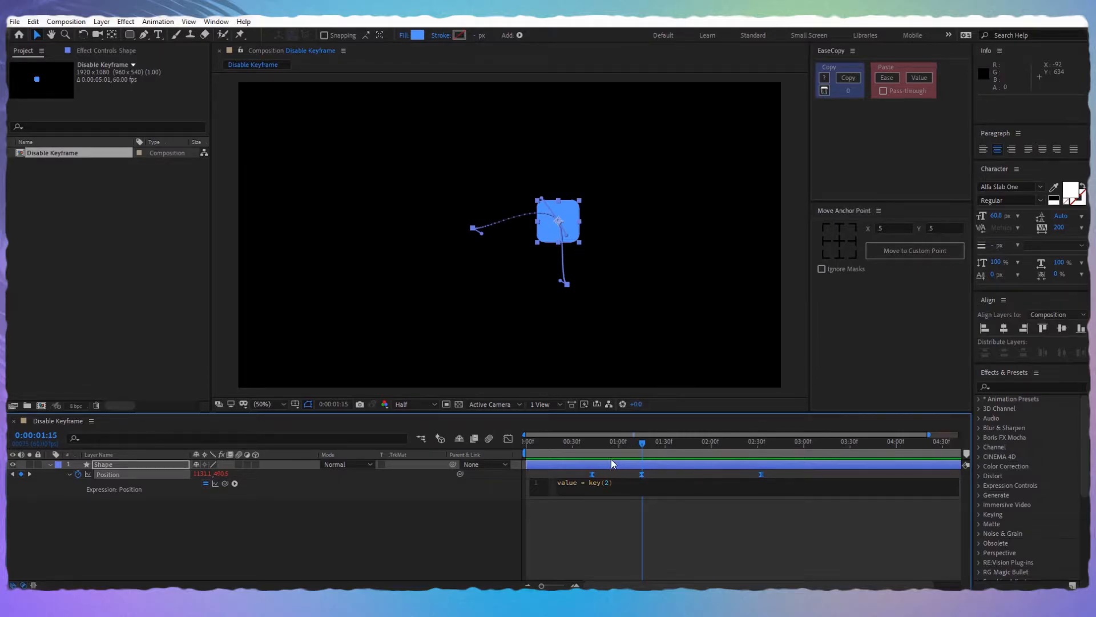
{"action": "mouse_move", "coordinate": [758, 454]}
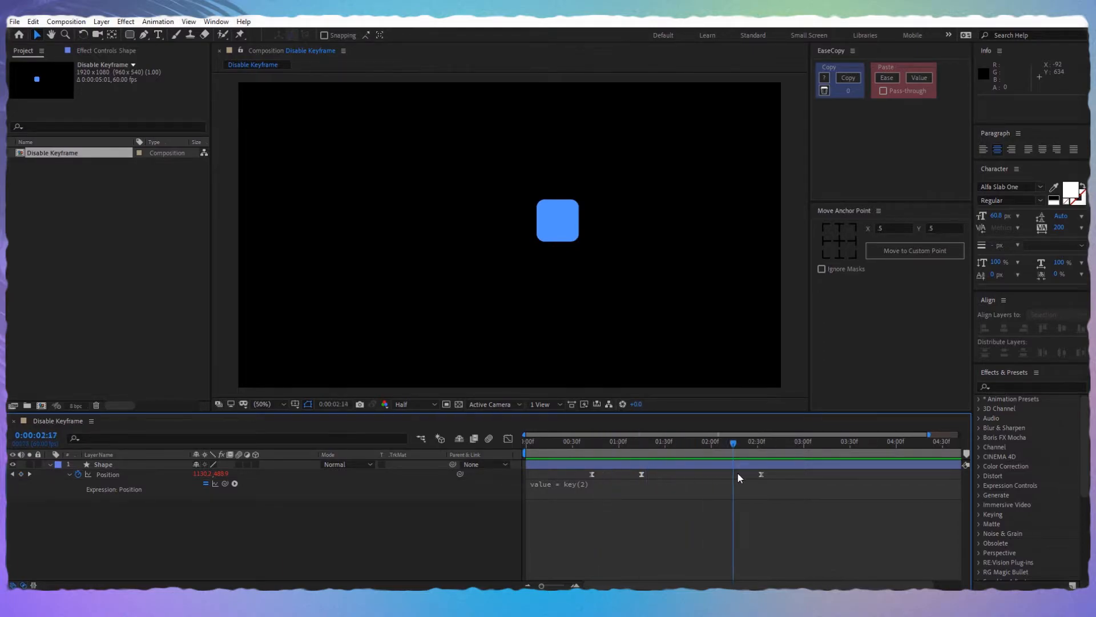
- Delete the Position expression so the square follows its keyframed path again
{"action": "left_click", "coordinate": [643, 441]}
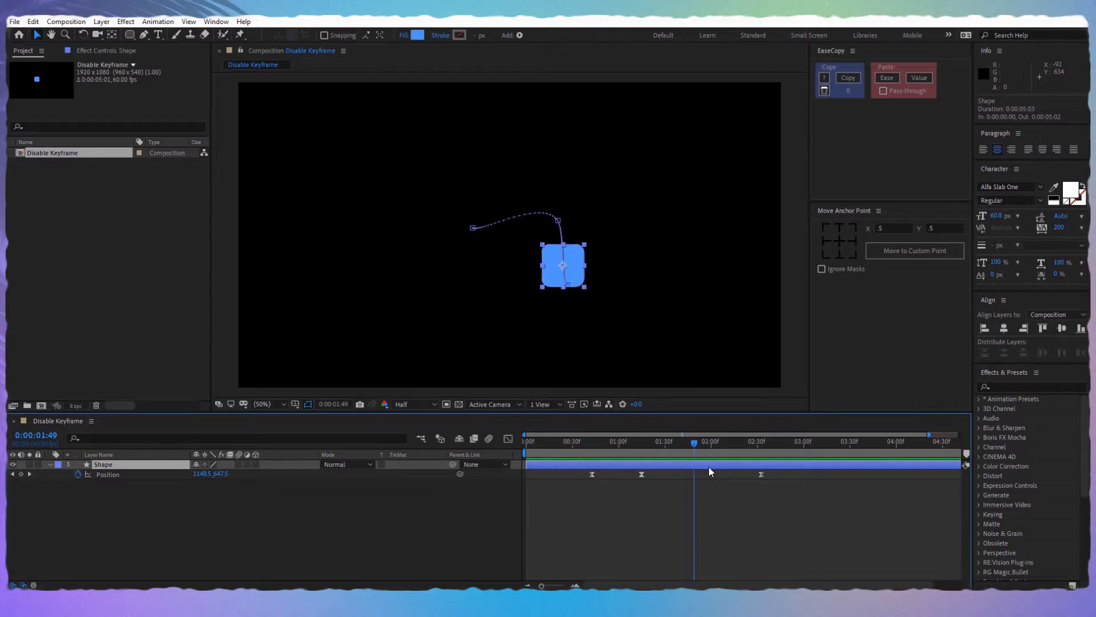
{"action": "mouse_move", "coordinate": [710, 475]}
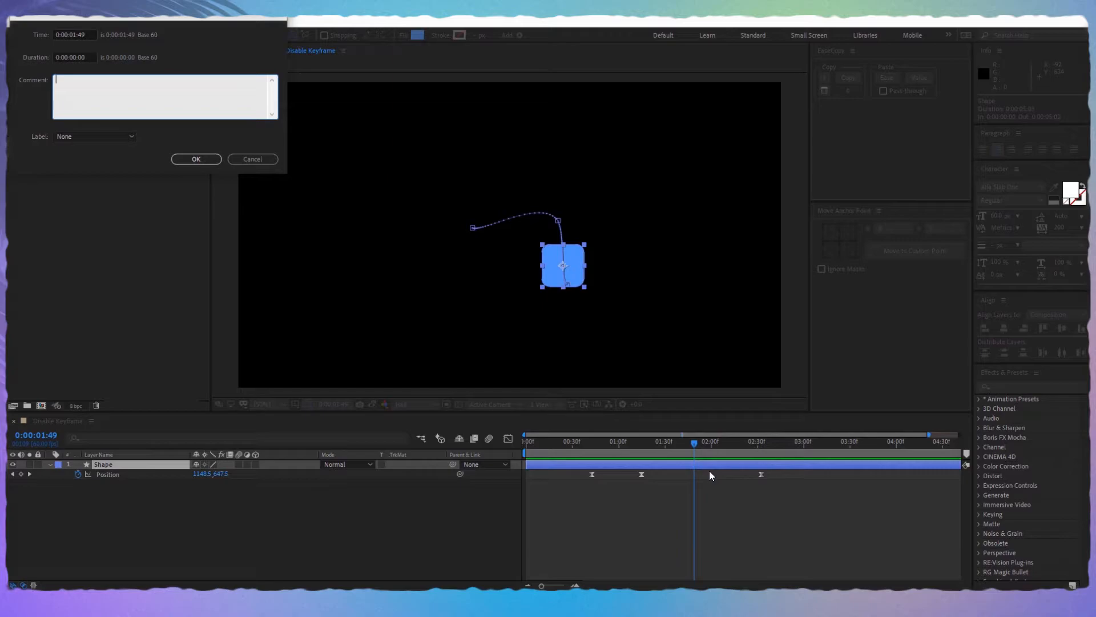
- Add a layer marker commented 'my marker' on the Shape layer at 0:00:01:49
{"action": "type", "text": "my"}
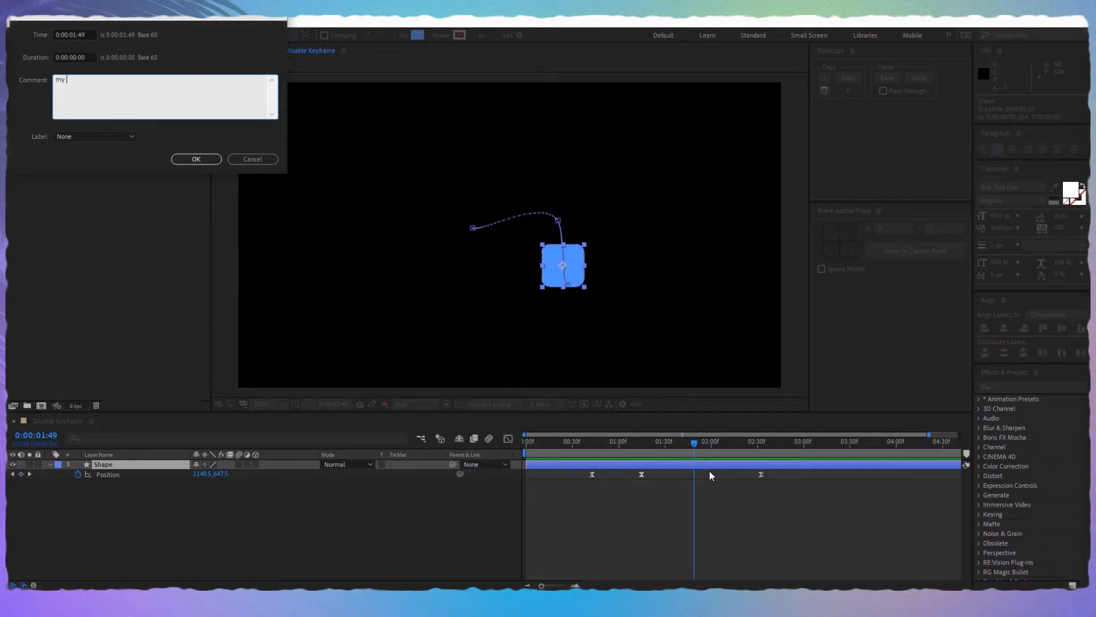
{"action": "left_click", "coordinate": [195, 158]}
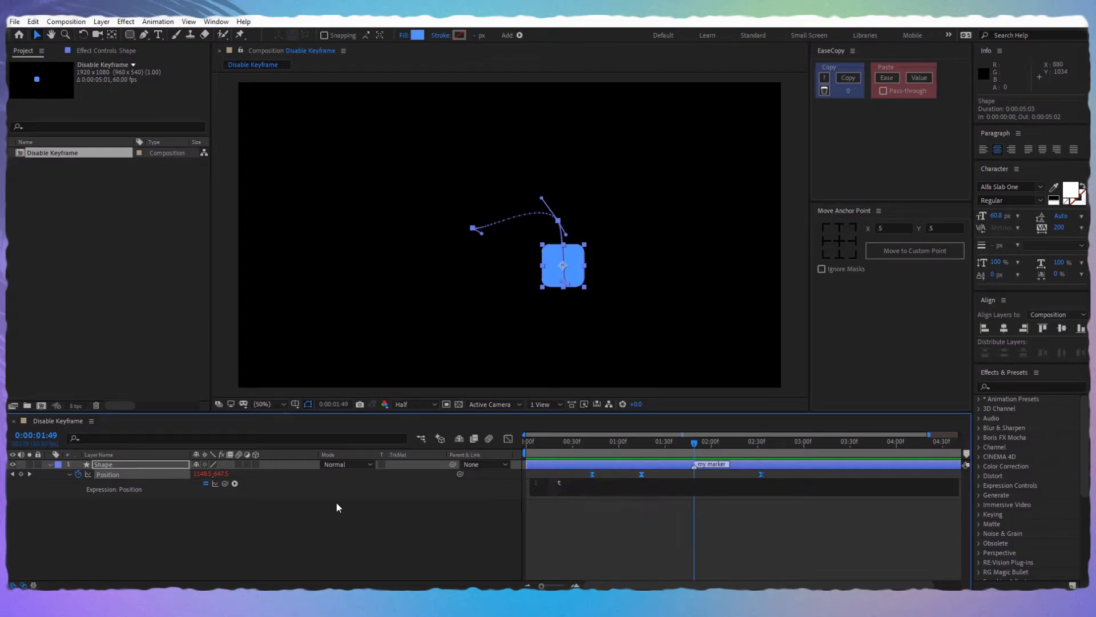
- Write t = marker.key("my marker").time; value = valueAtTime(t) as the Position expression
{"action": "type", "text": "= me"}
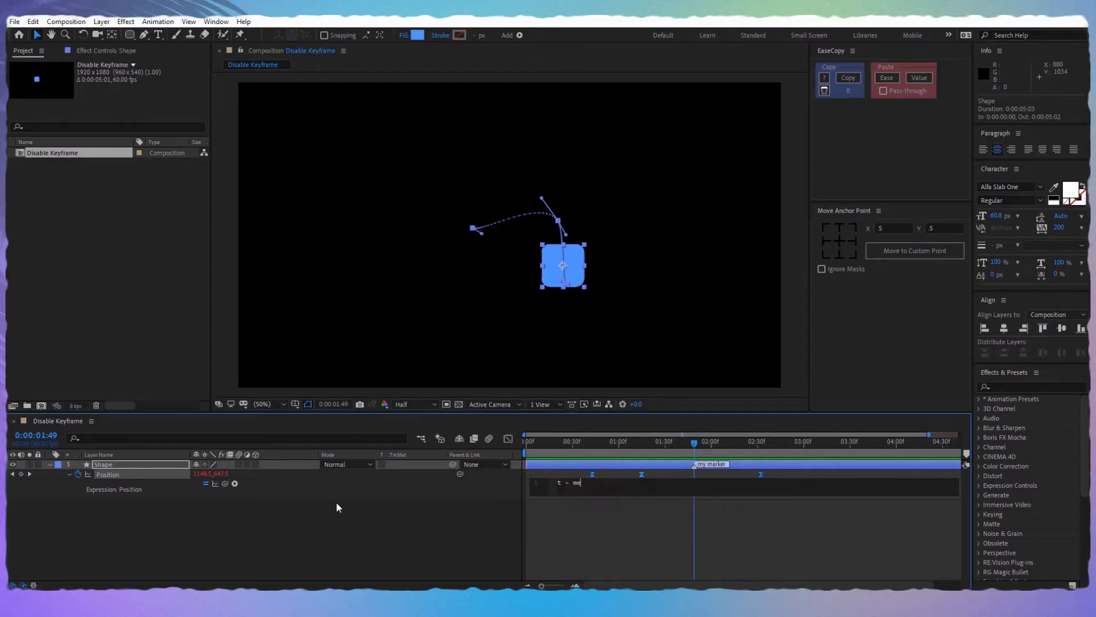
{"action": "type", "text": "marker.key(\"my marker"}
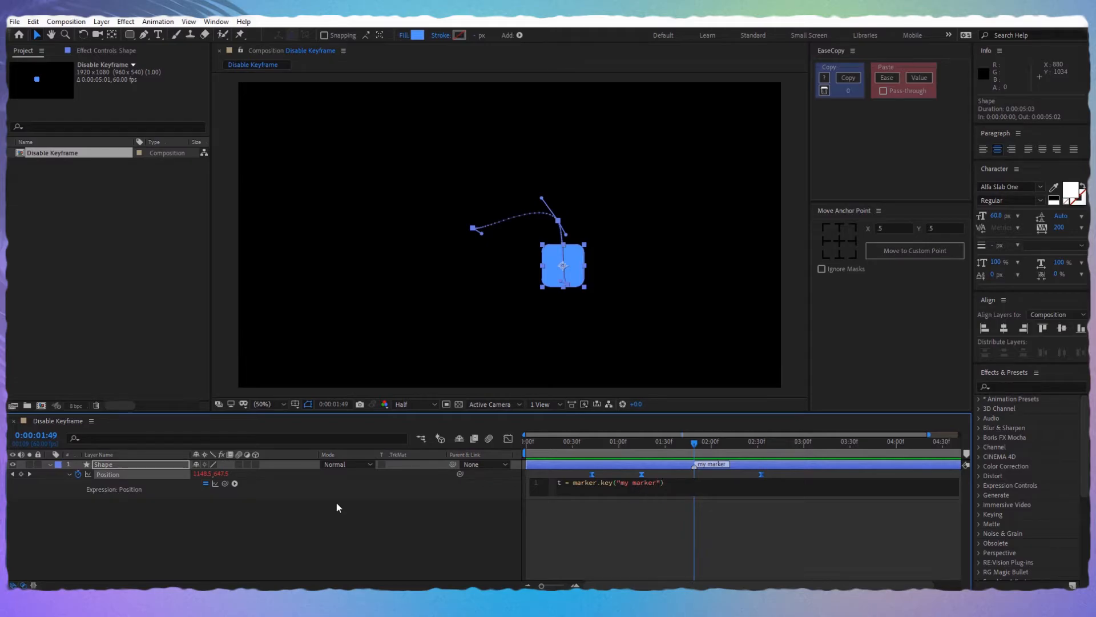
{"action": "type", "text": ".time;"}
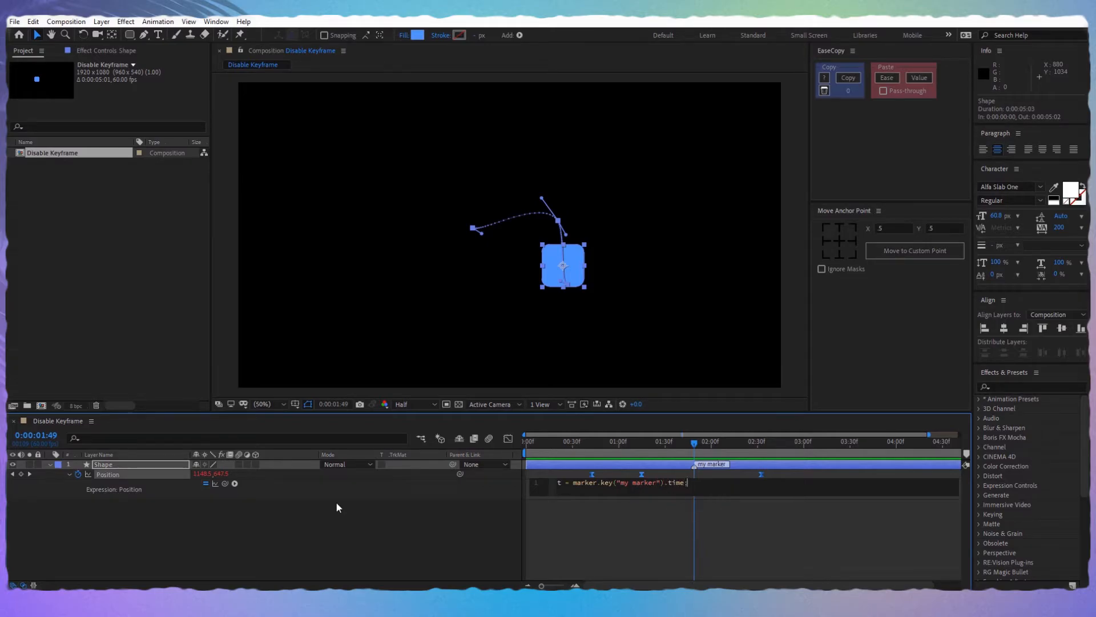
{"action": "key", "text": "enter"}
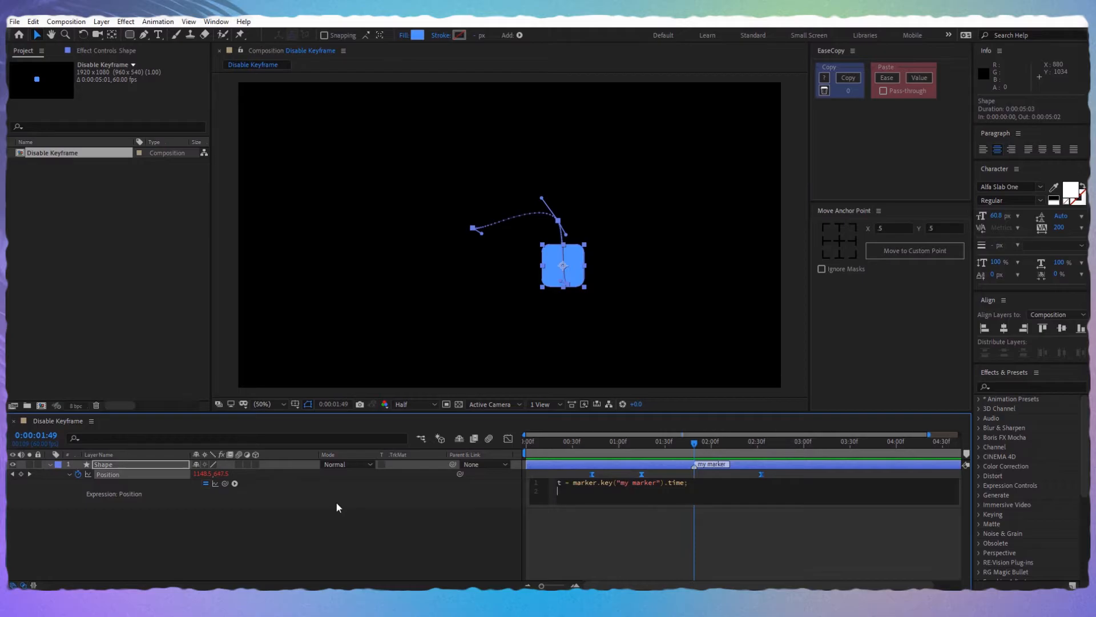
{"action": "type", "text": "value = valueAtTime("}
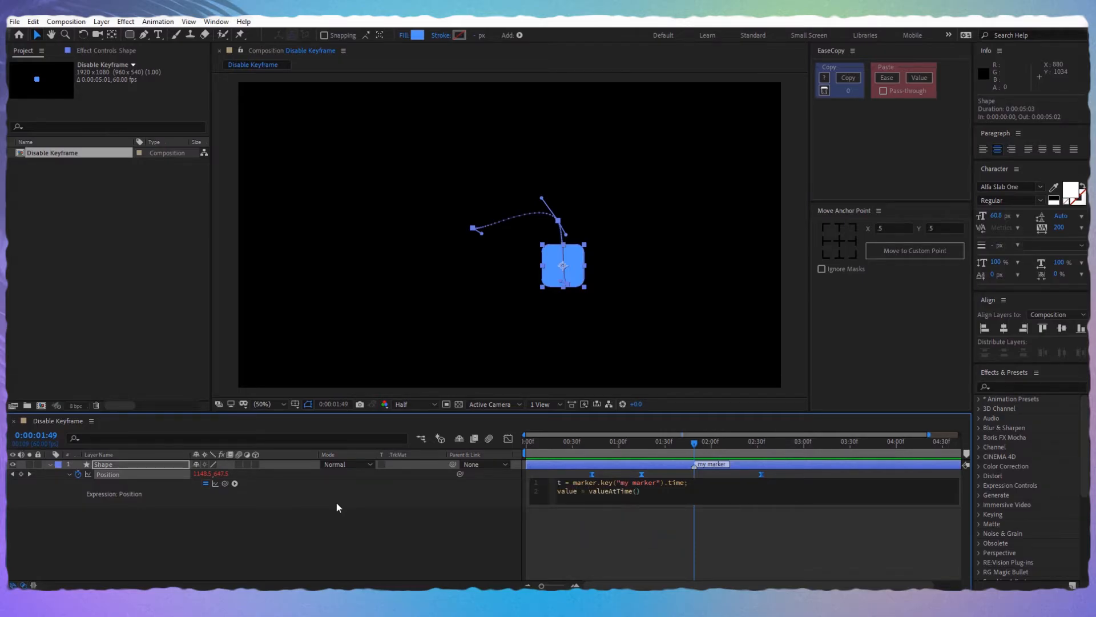
{"action": "type", "text": "t"}
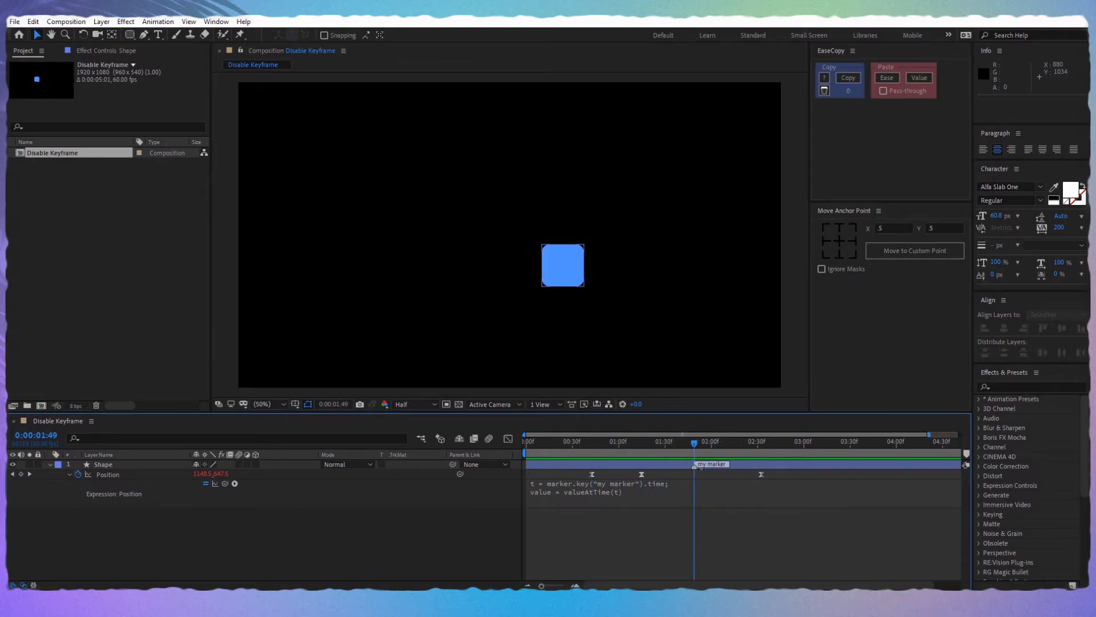
- Drag the 'my marker' marker later so the square holds at a different position
{"action": "left_click_drag", "start_coordinate": [711, 464], "coordinate": [737, 464]}
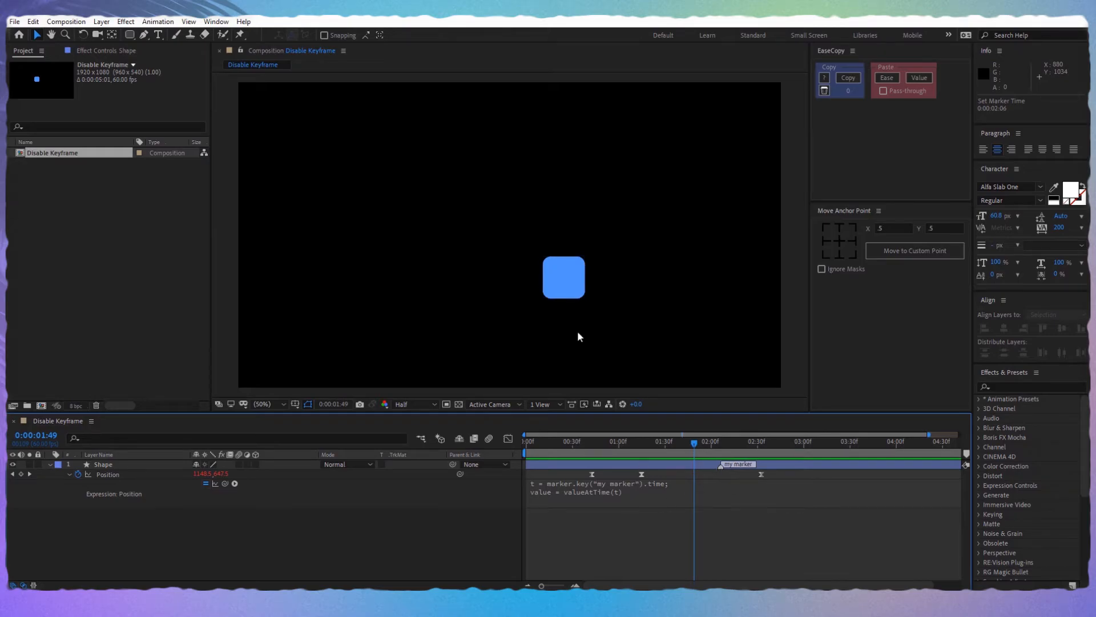